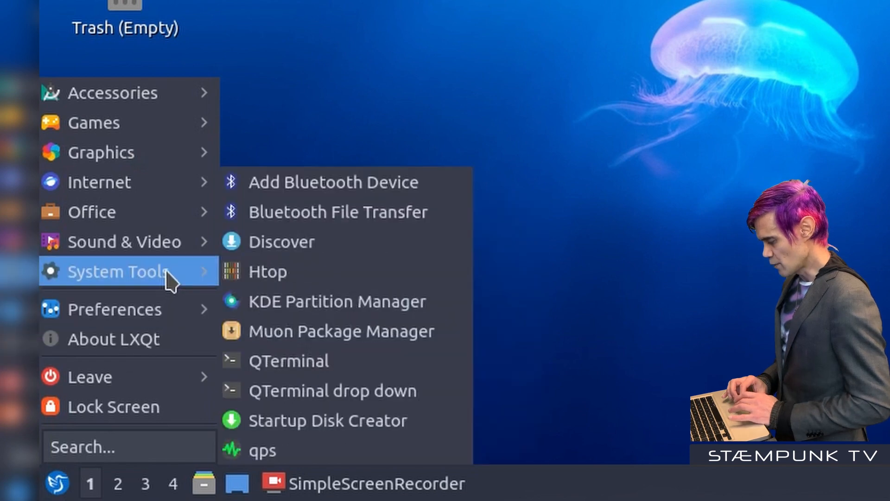
{"action": "mouse_move", "coordinate": [398, 346]}
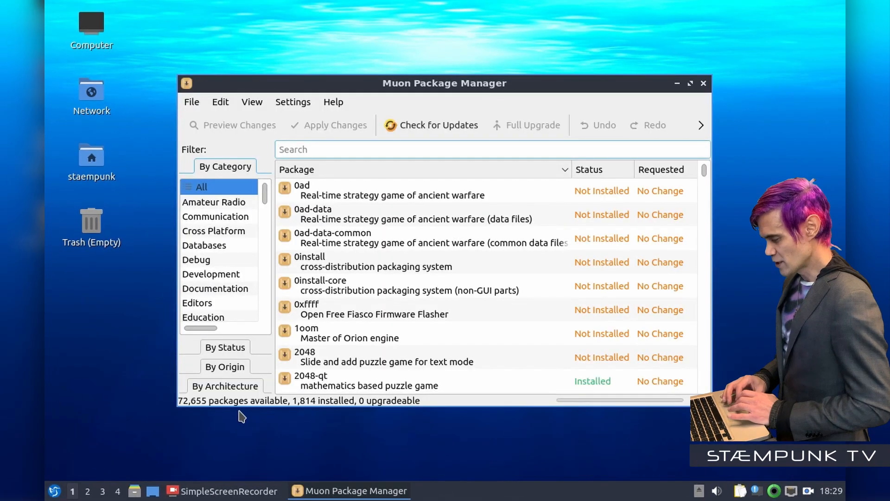
- Search the package list for 'pommed' and select the pommed package to show its details
{"action": "left_click", "coordinate": [690, 82]}
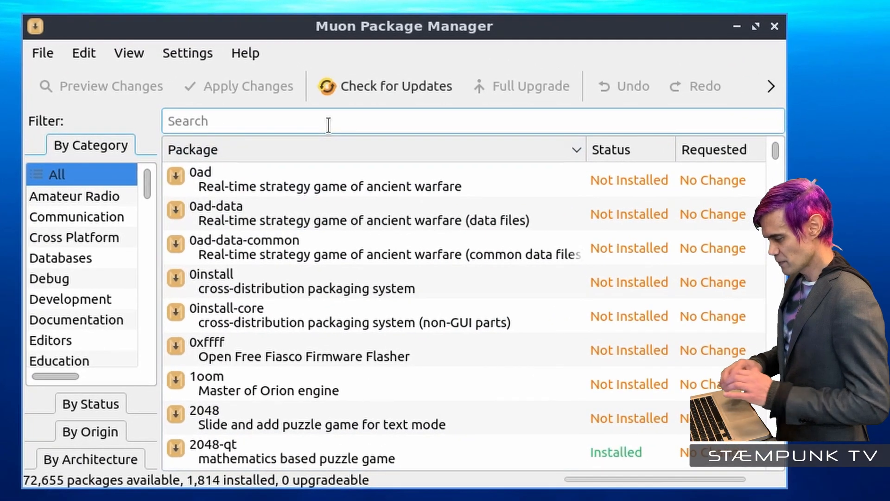
{"action": "type", "text": "p"}
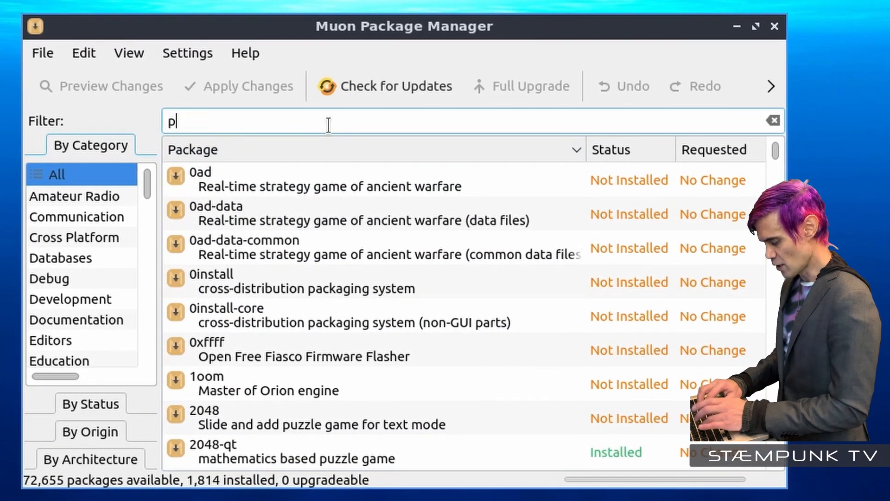
{"action": "type", "text": "ommed"}
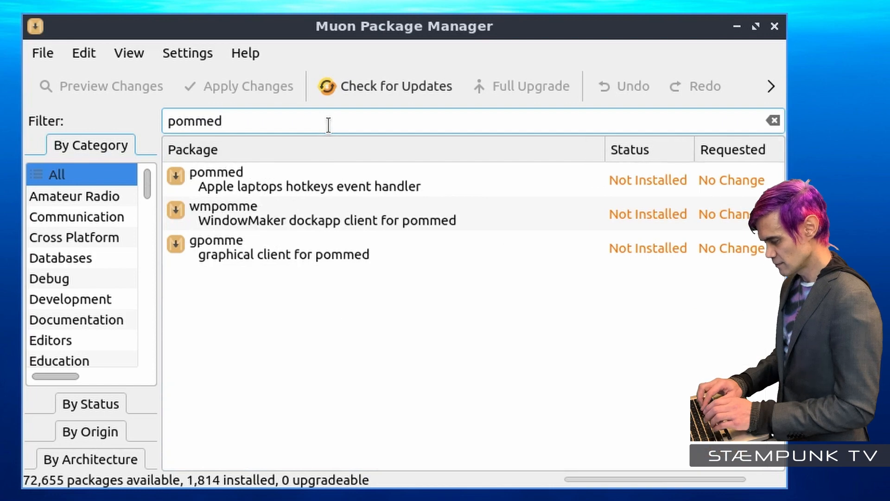
{"action": "left_click", "coordinate": [307, 179]}
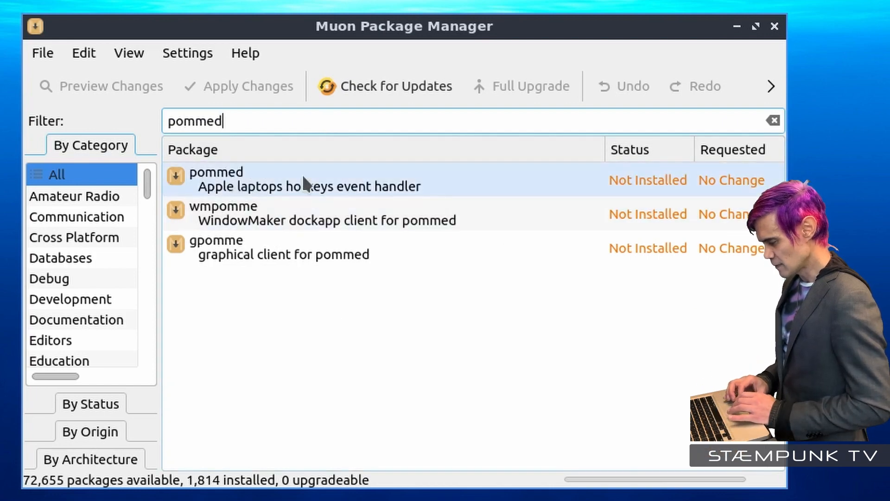
{"action": "left_click", "coordinate": [306, 179]}
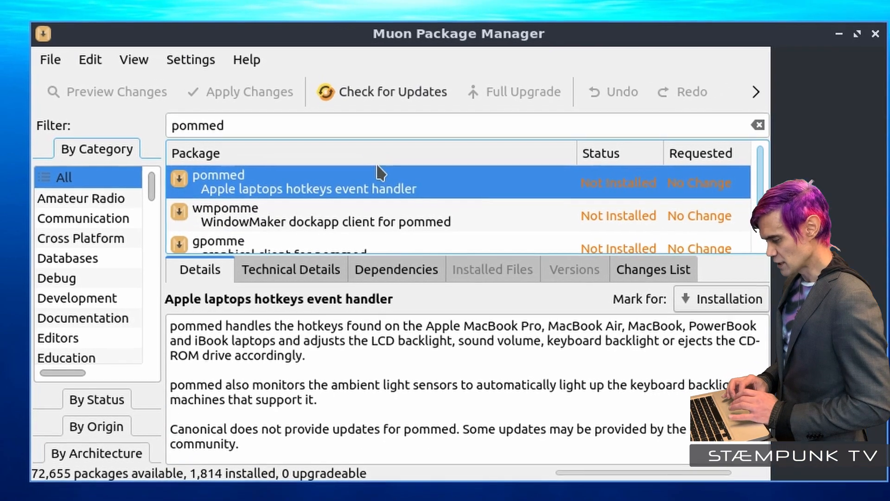
- Mark pommed for installation, accepting its three required libraries as additional changes
{"action": "left_click", "coordinate": [729, 299]}
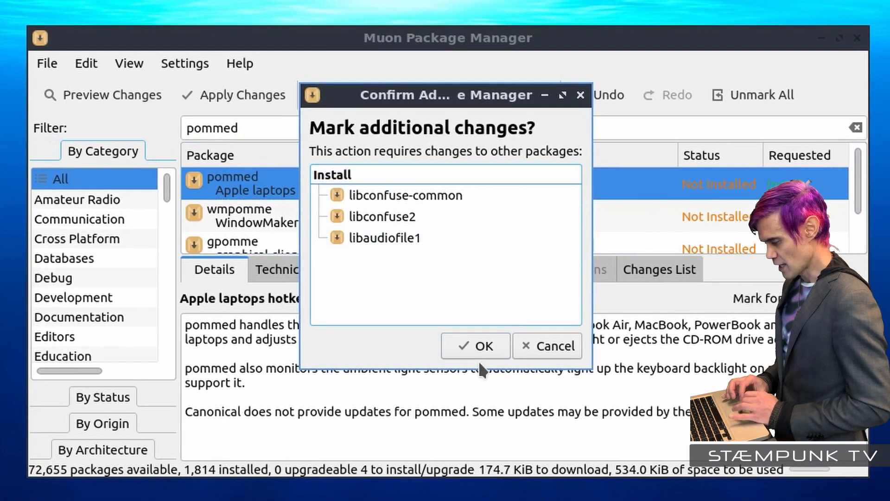
{"action": "left_click", "coordinate": [476, 346]}
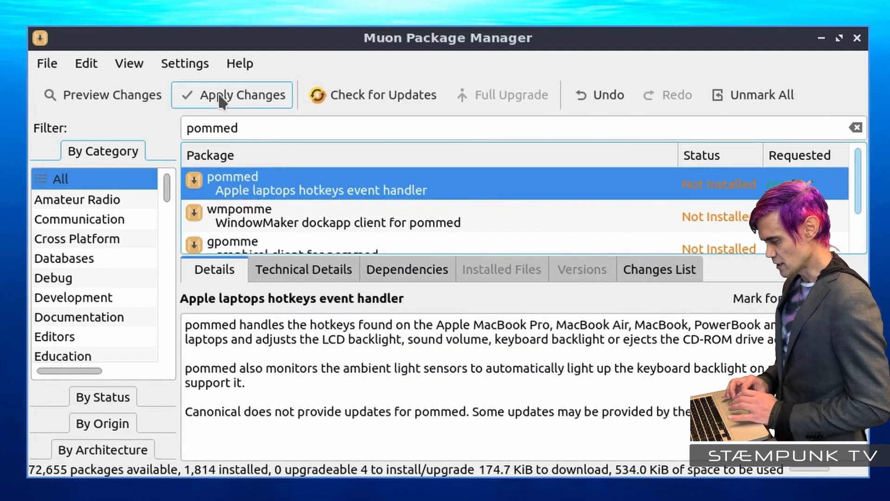
- Apply changes with password authentication so pommed installs, then close Muon to the desktop
{"action": "left_click", "coordinate": [233, 94]}
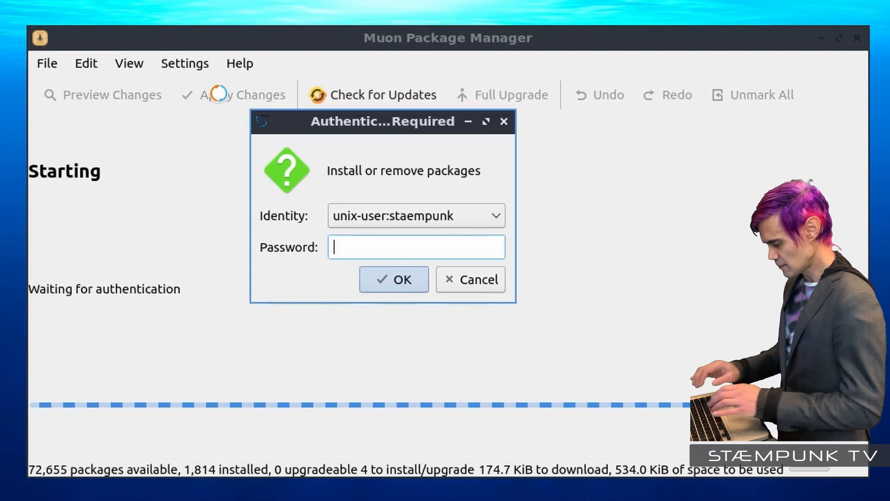
{"action": "left_click", "coordinate": [393, 279]}
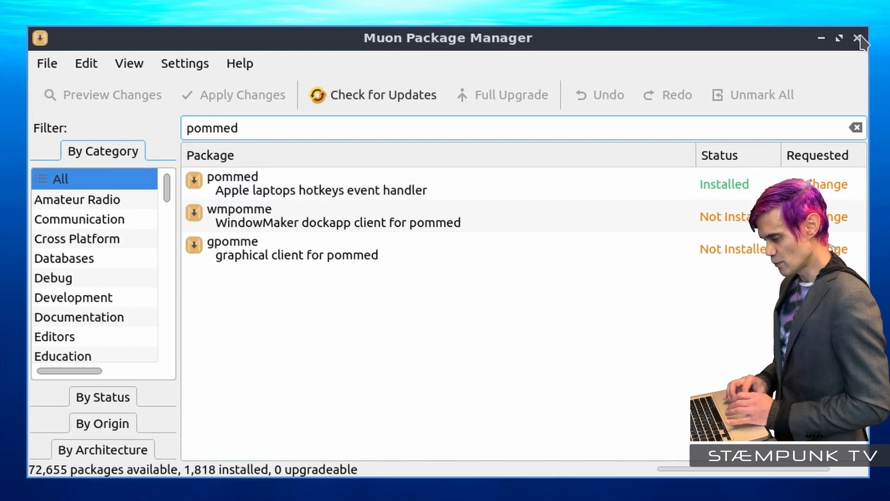
{"action": "left_click", "coordinate": [860, 38]}
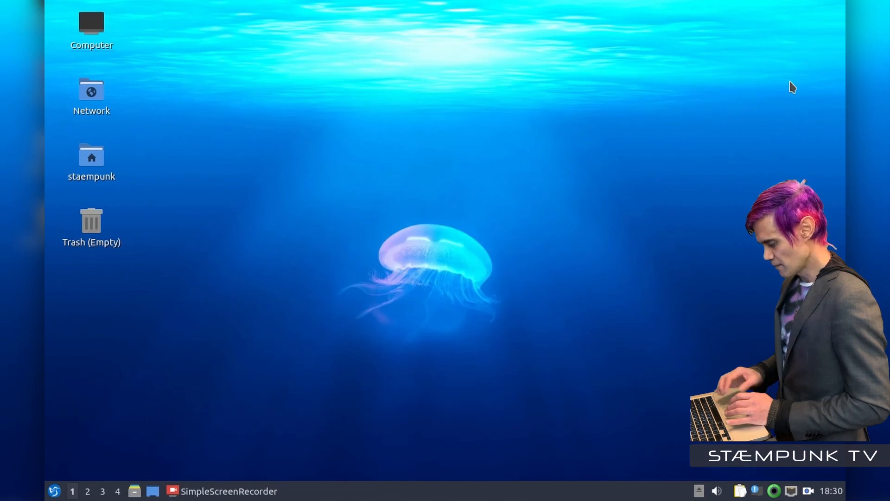